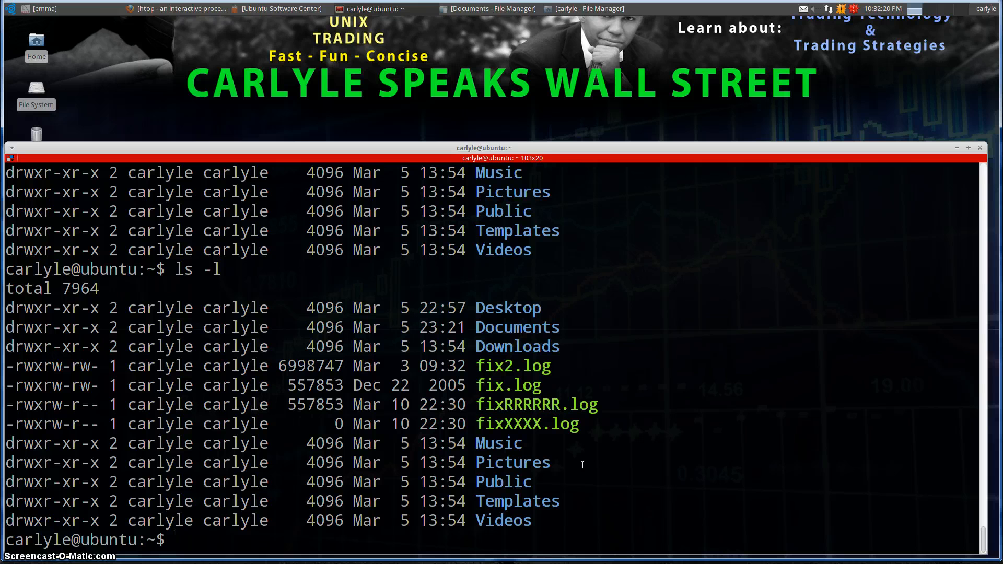
# Write "This is what I added" into fixXXXX.log with echo and >
pyautogui.write('ech')
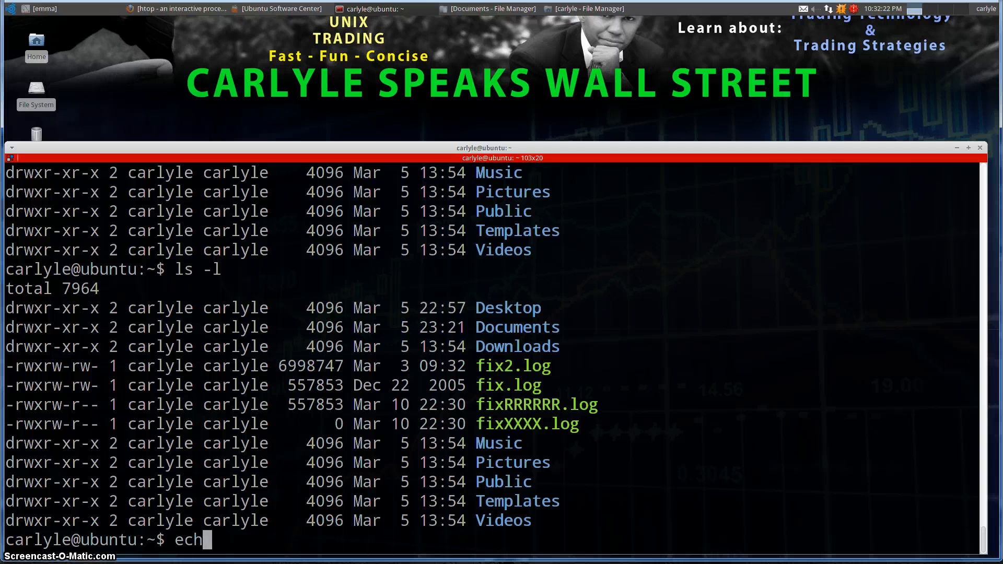
pyautogui.write('o')
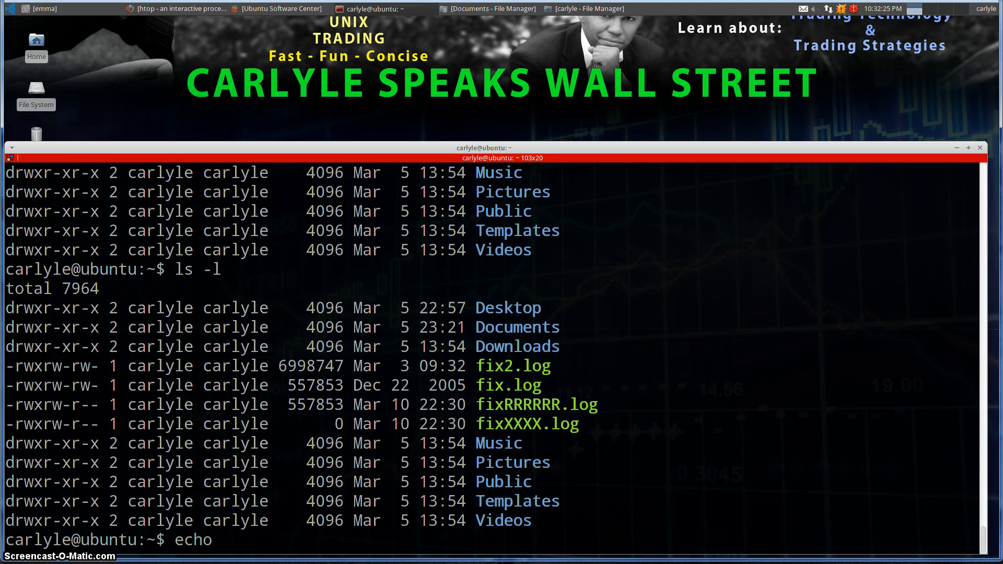
pyautogui.write('"')
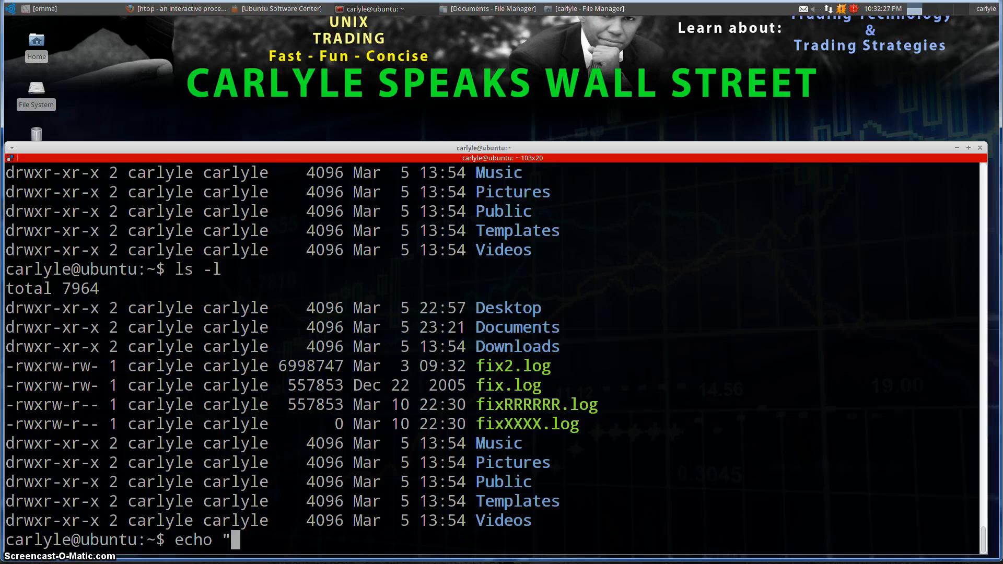
pyautogui.write('This is')
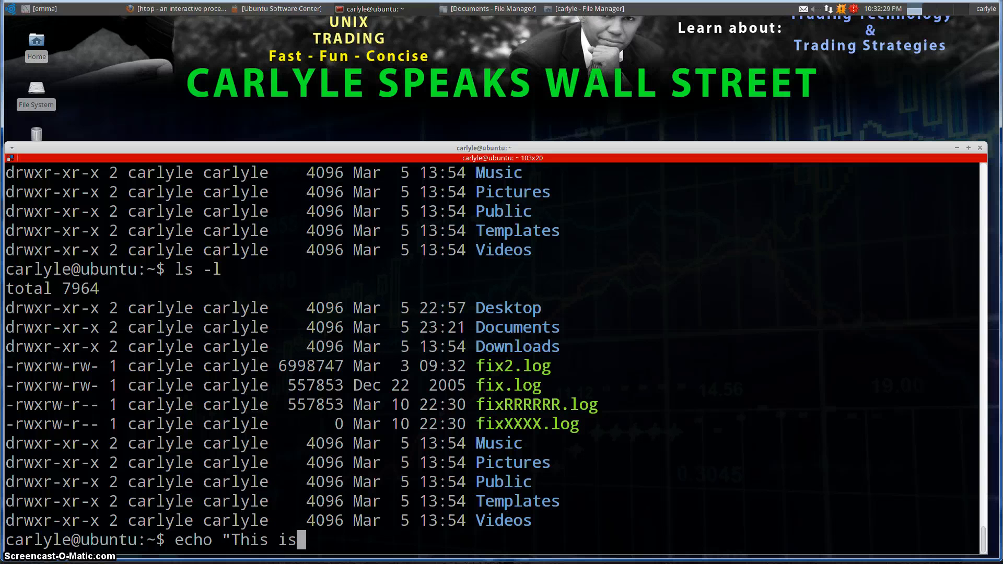
pyautogui.write('what I adde')
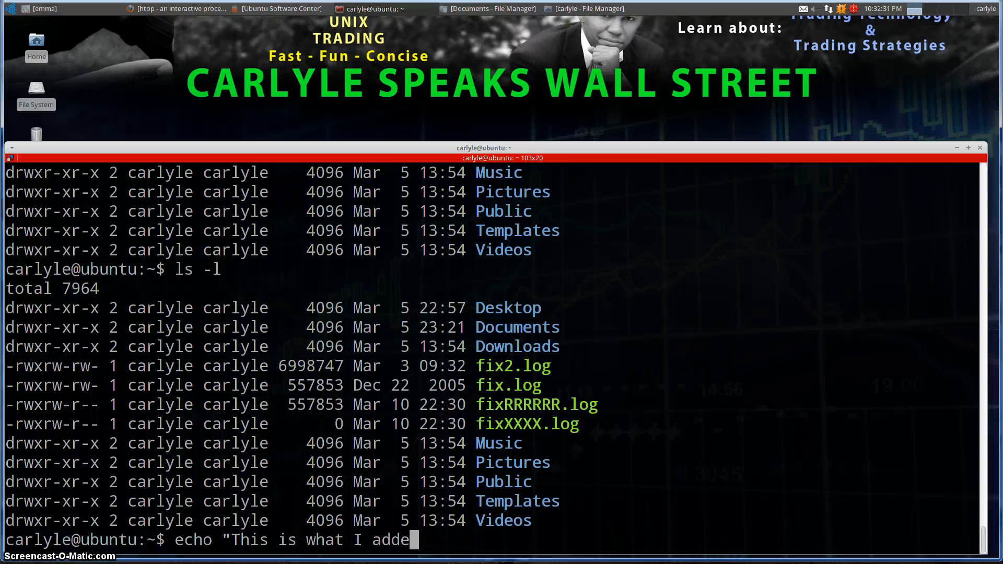
pyautogui.write('d')
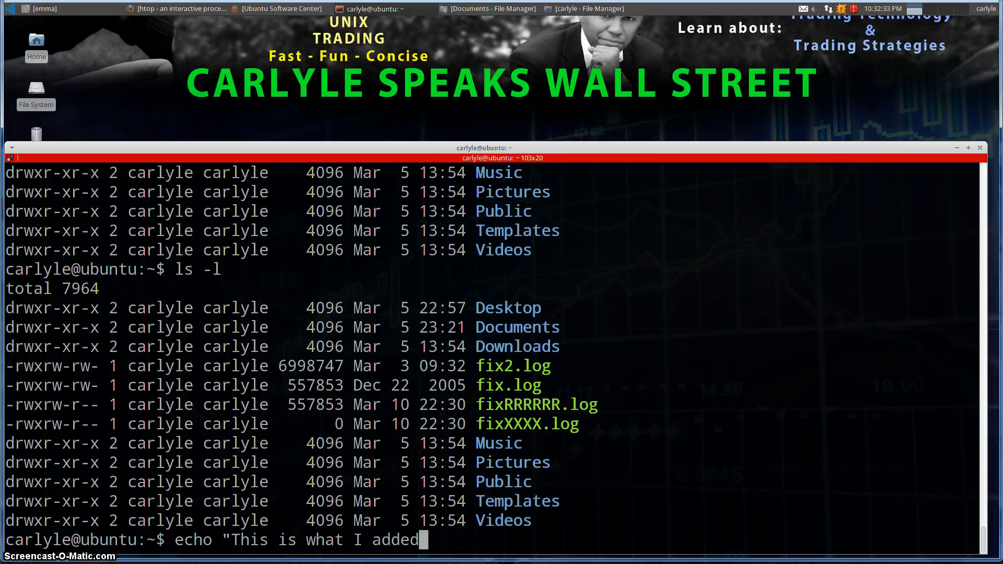
pyautogui.write('"')
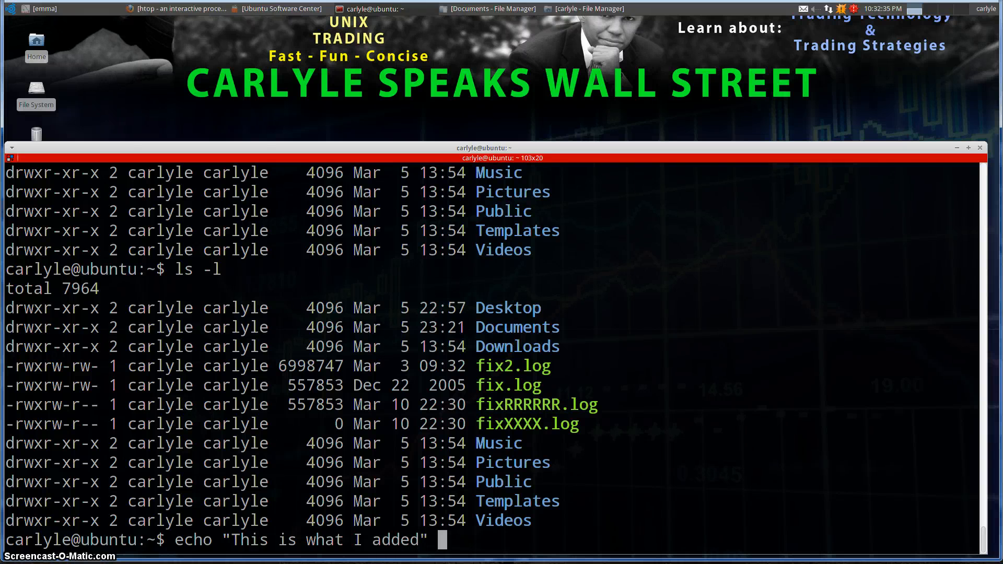
pyautogui.write('>')
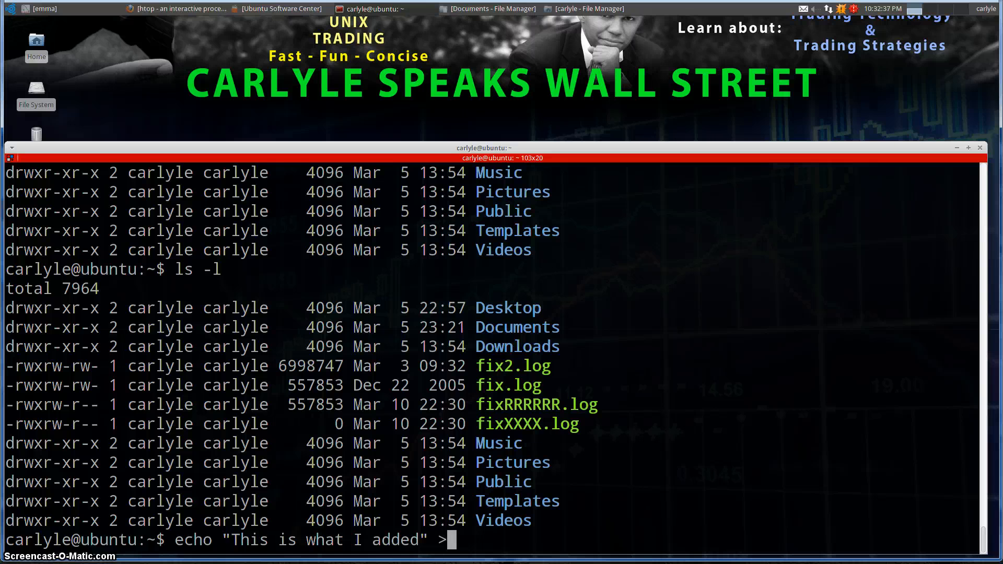
pyautogui.write('fix')
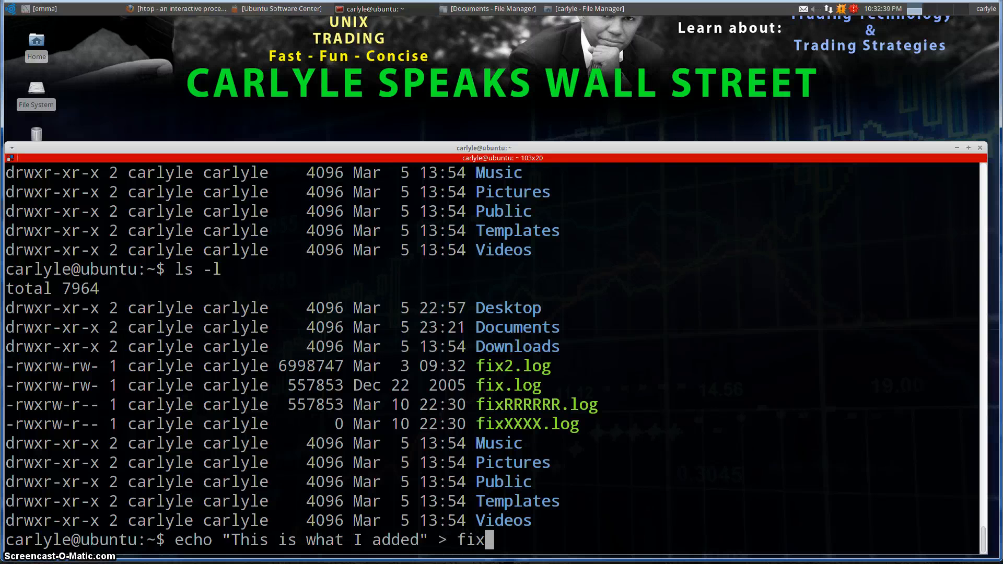
pyautogui.write('XXXX.log')
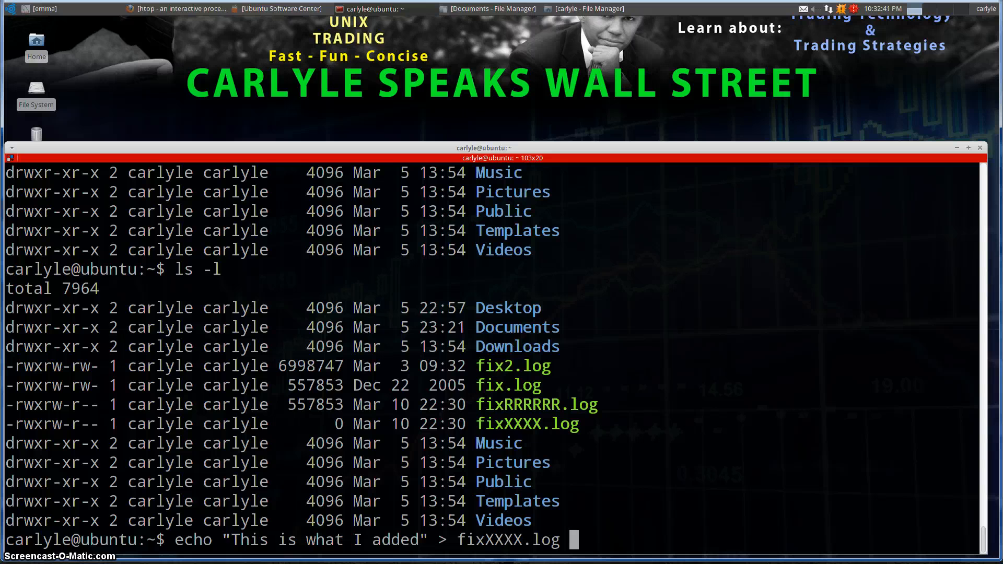
pyautogui.moveTo(563, 505)
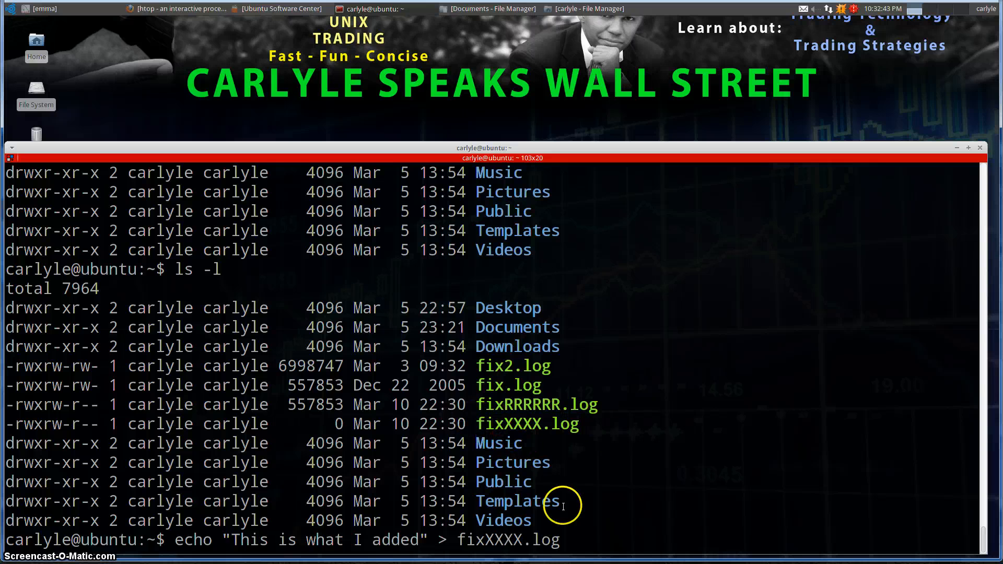
pyautogui.press('Return')
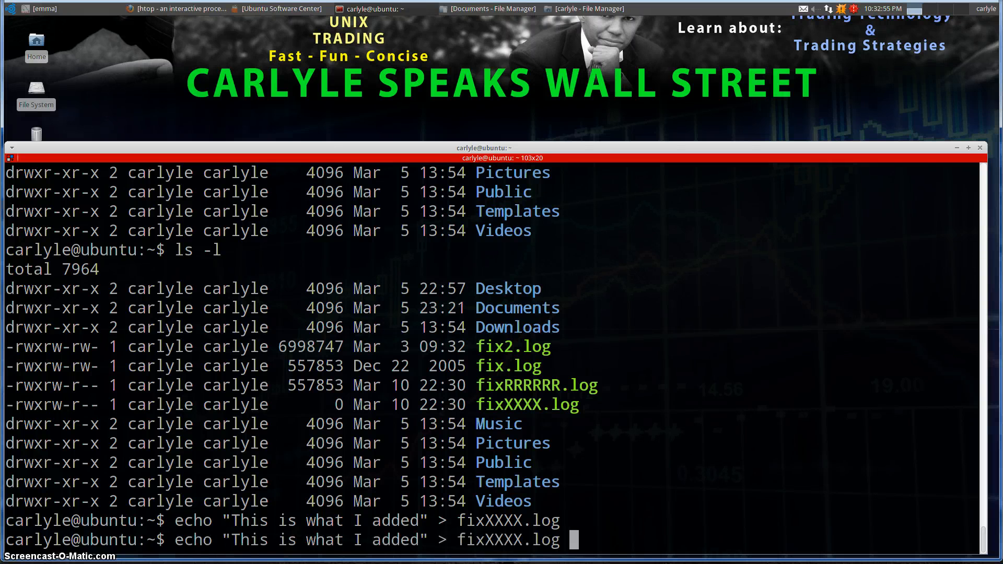
# List files and cat fixXXXX.log to confirm it holds 21 bytes: "This is what I added"
pyautogui.press('Return')
pyautogui.write('ls -l')
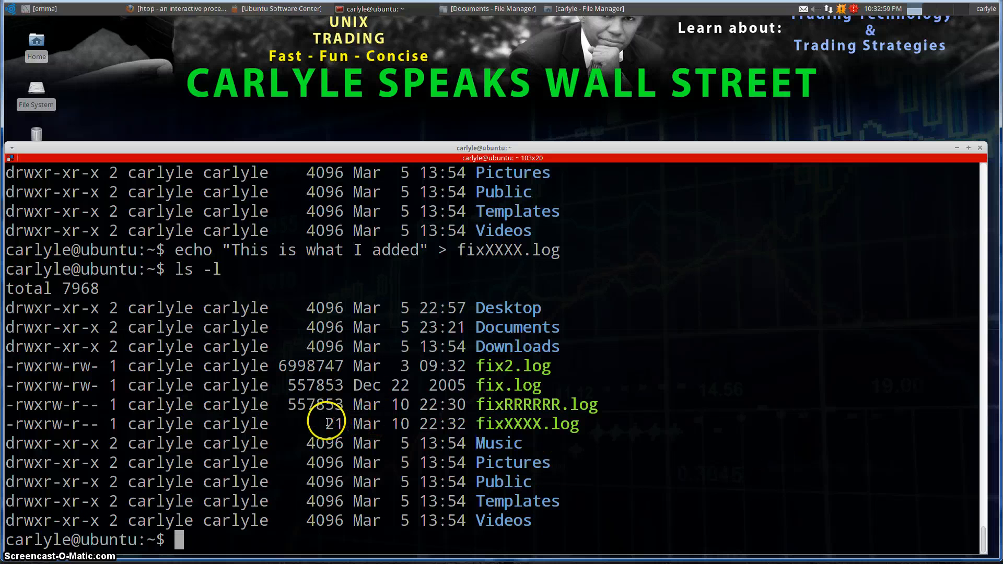
pyautogui.write('catr fixXXXX.log')
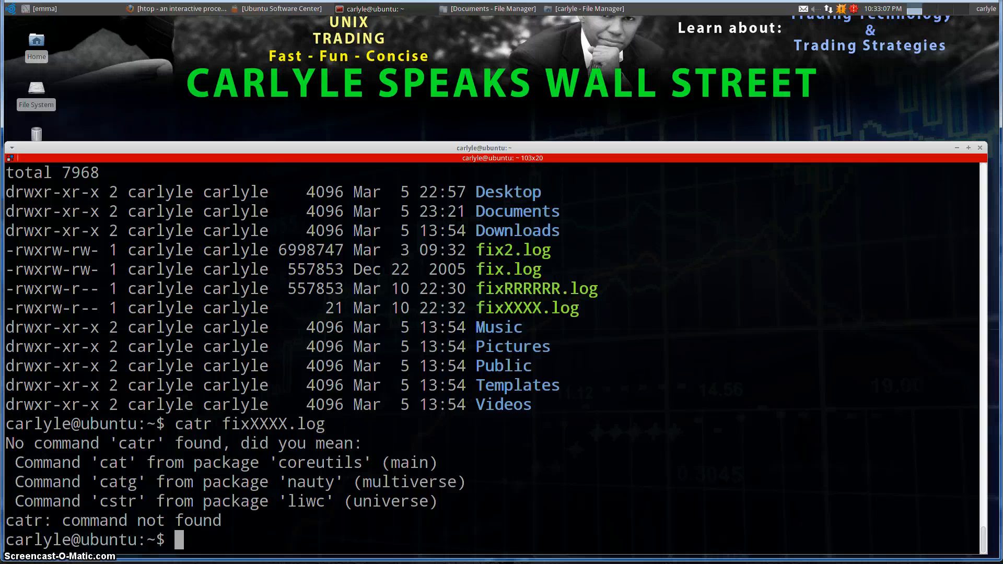
pyautogui.write('catr fixXXXX.log')
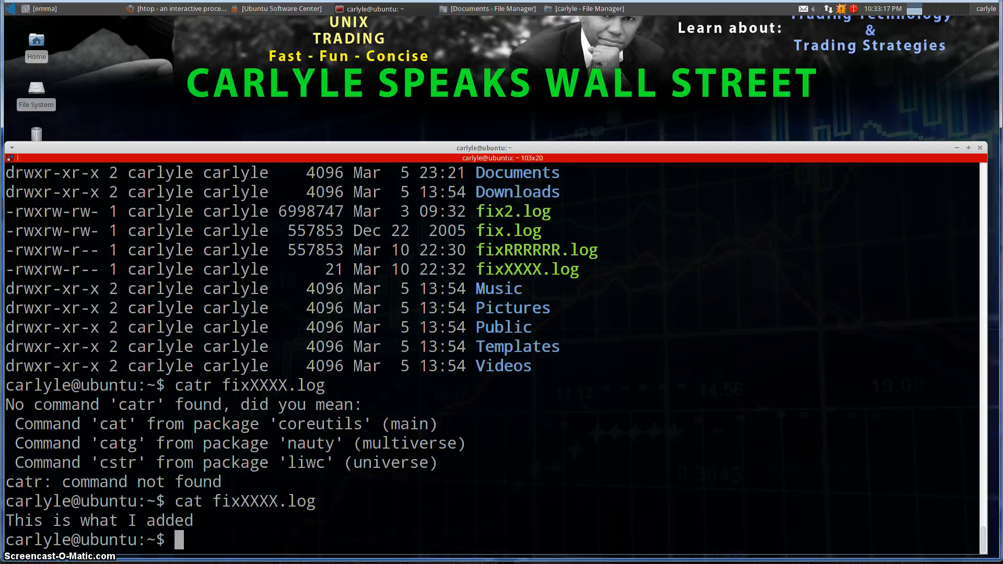
pyautogui.write('ls -l')
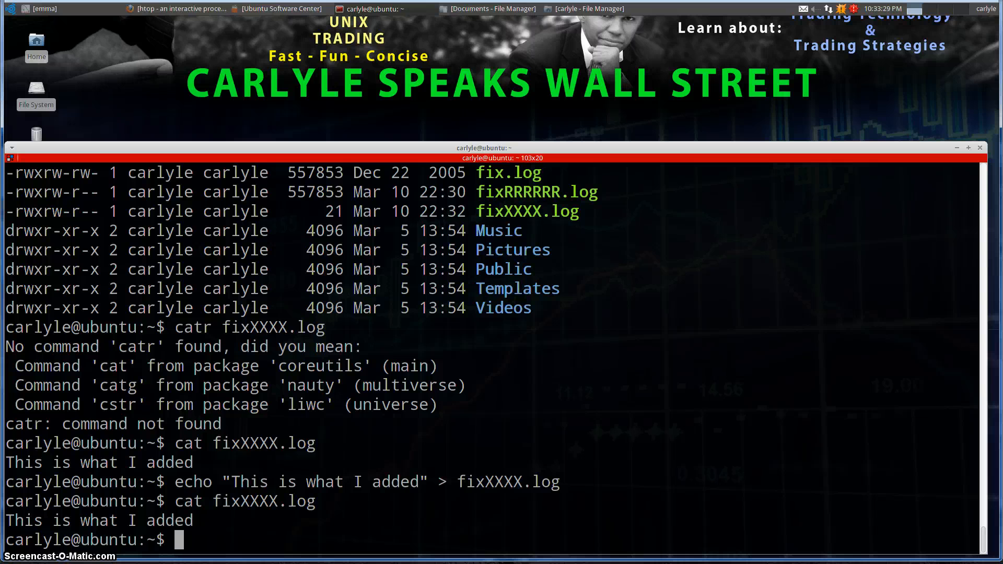
# Append "This is what I added" with >> and cat fixXXXX.log showing two lines
pyautogui.write('cat fixXXXX.log')
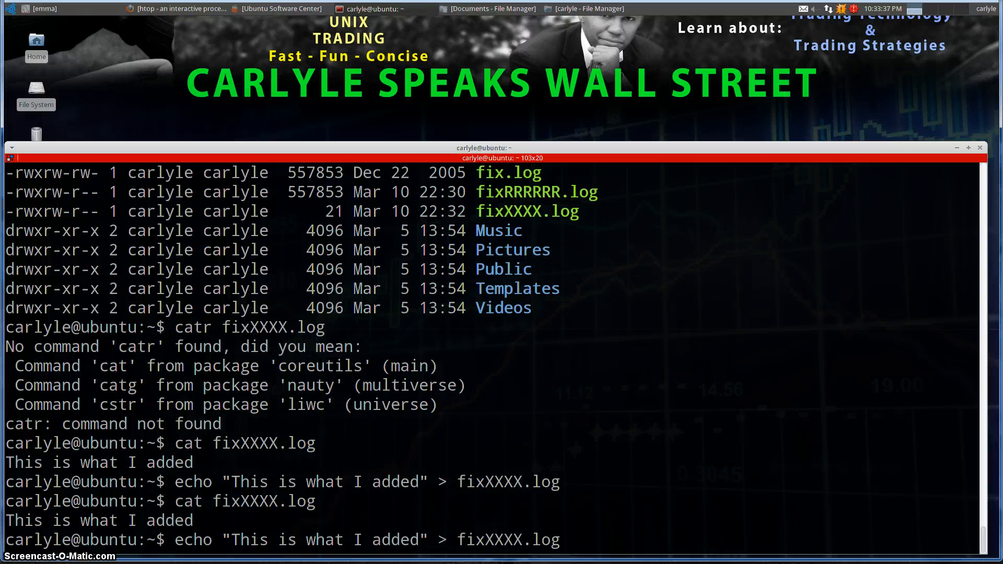
pyautogui.write('>')
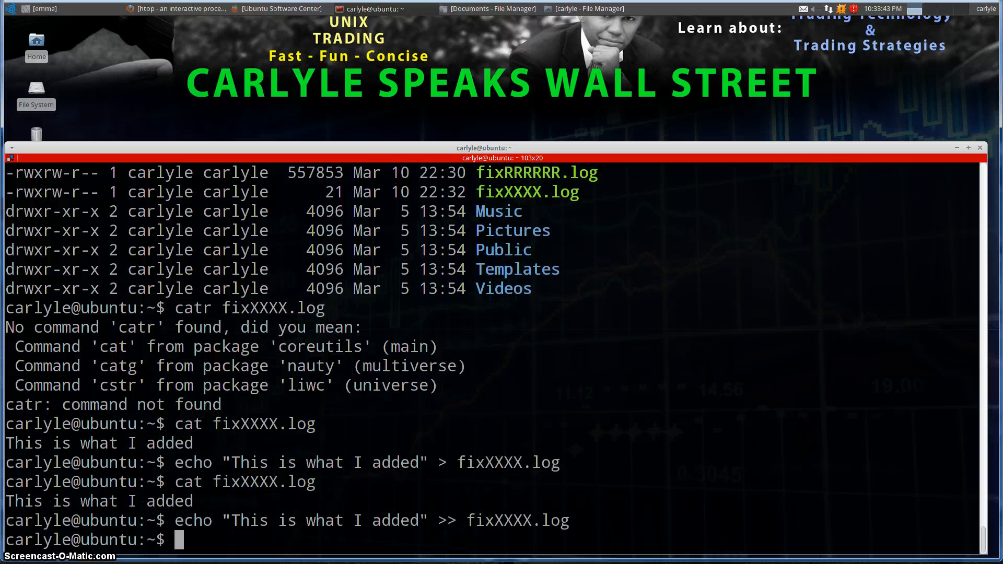
pyautogui.press('Return')
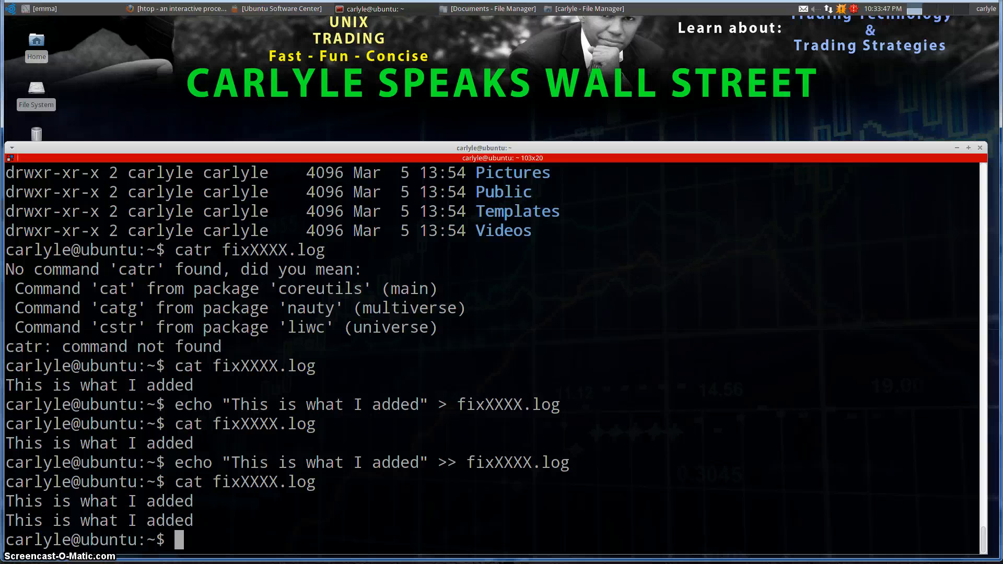
# Append "This is what I added the second time" to fixXXXX.log with >>
pyautogui.write('echo "This is what I added" >> fixXXXX.log')
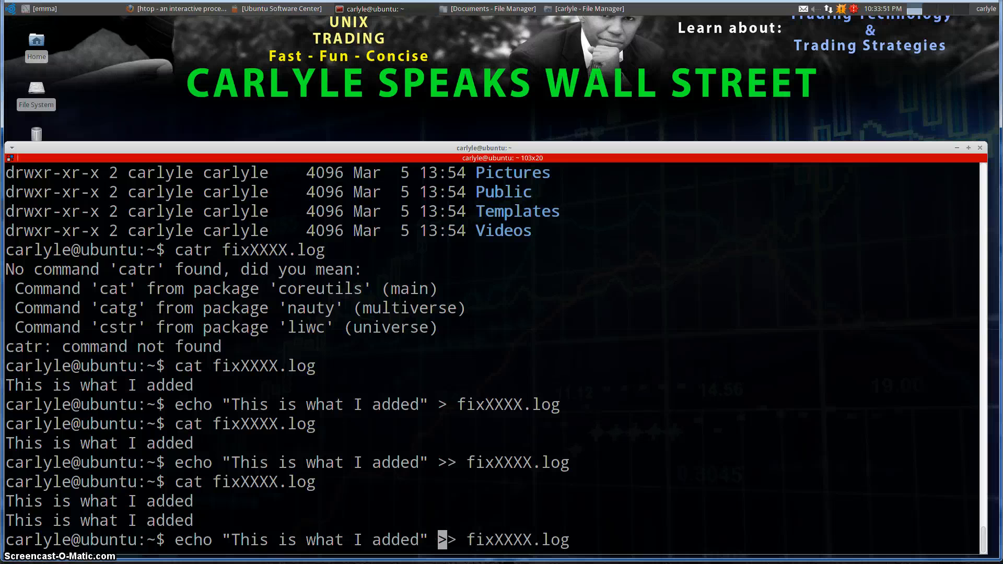
pyautogui.write('the')
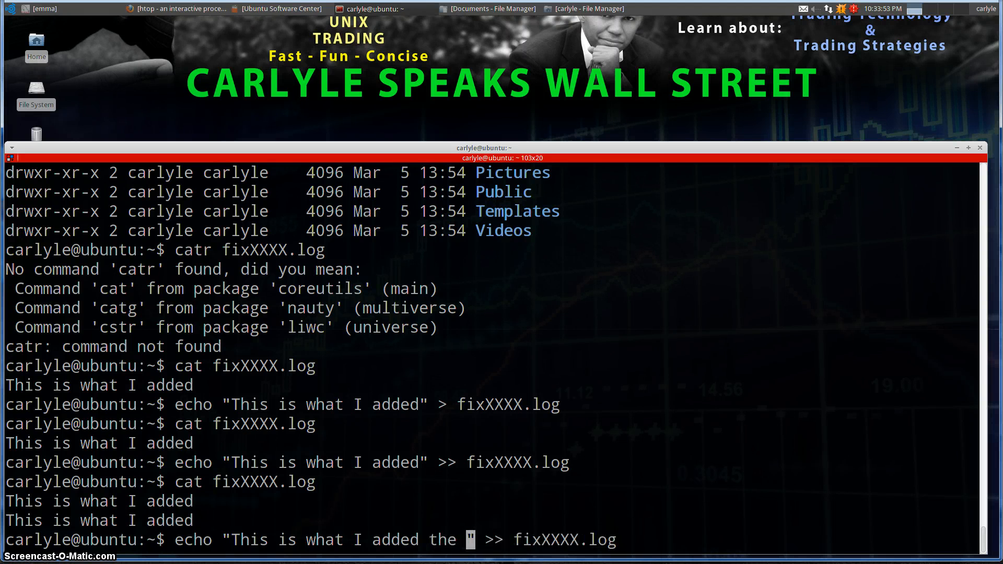
pyautogui.write('second time')
pyautogui.write('cat fixXXXX.log')
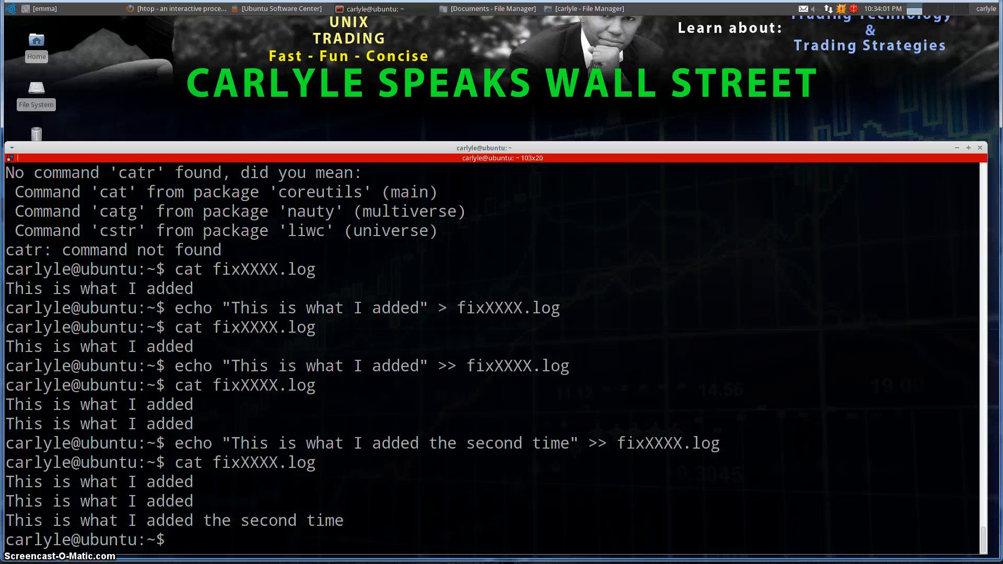
pyautogui.moveTo(585, 323)
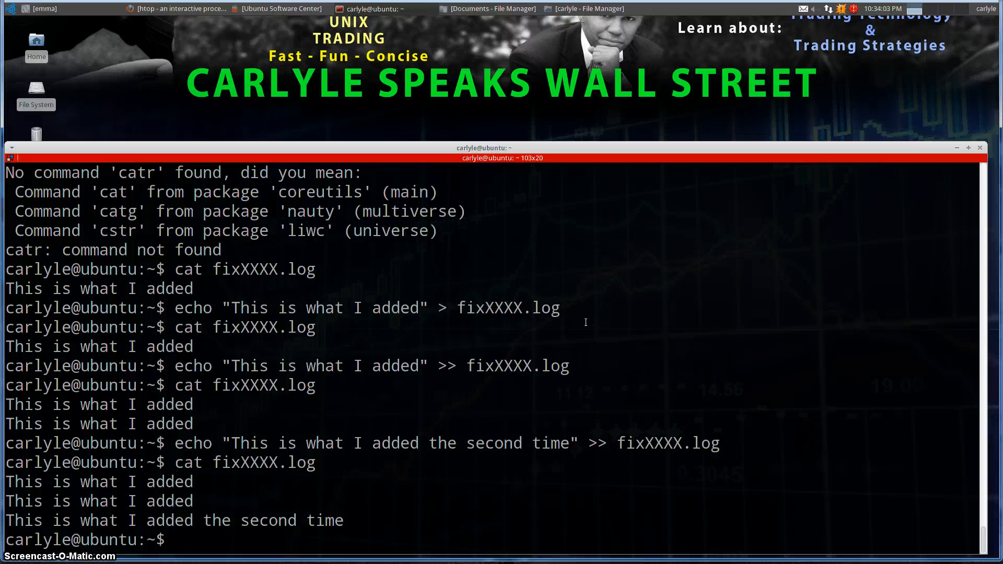